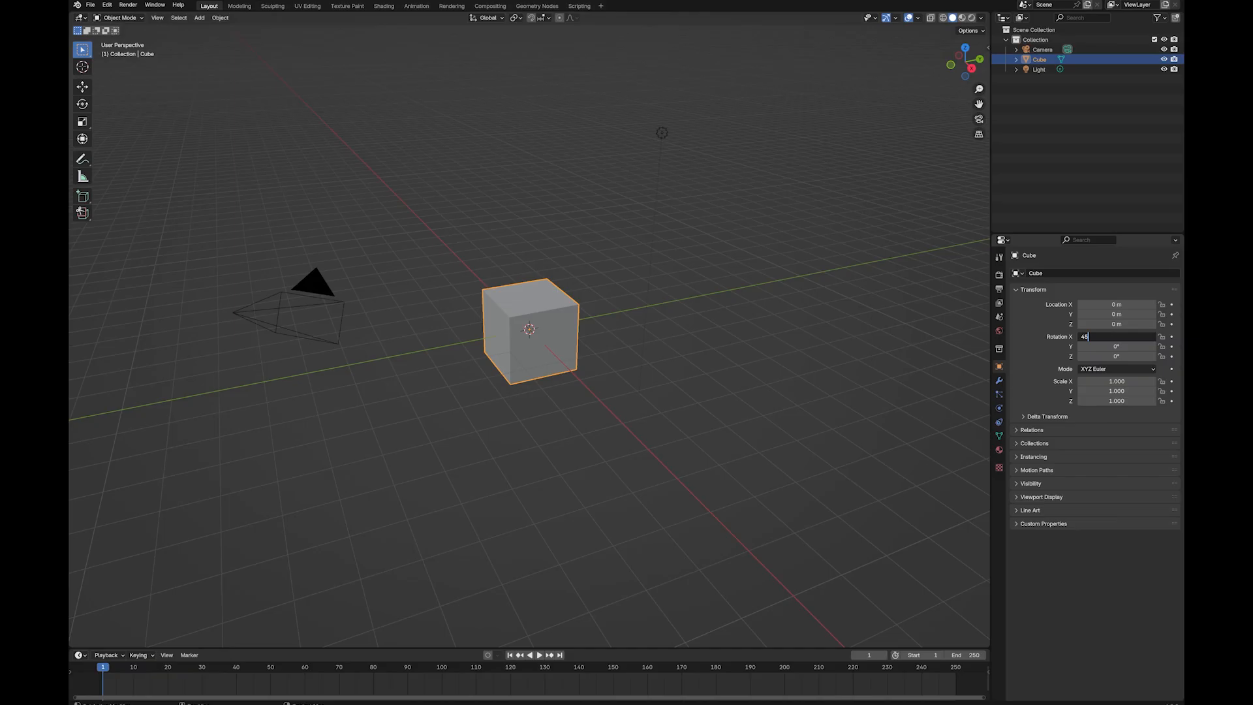
# Rotate the cube 45° on X and apply the rotation so its values read zero
pyautogui.press('Return')
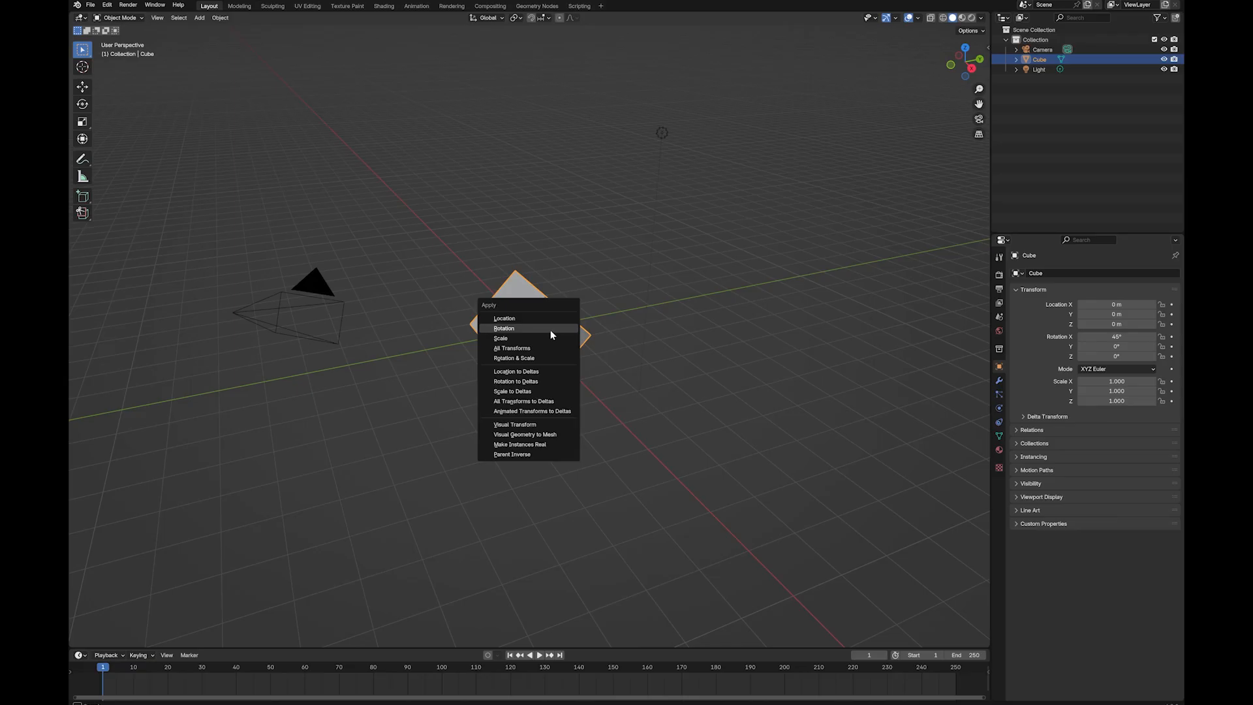
pyautogui.click(503, 329)
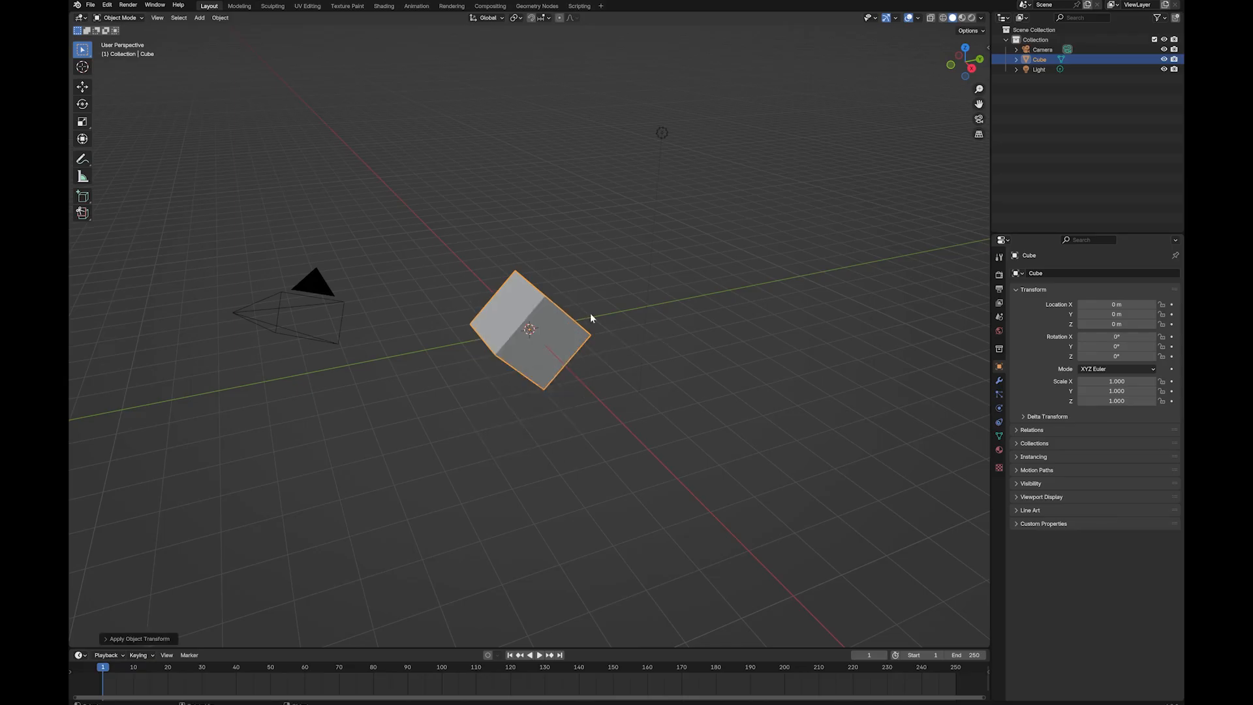
pyautogui.moveTo(517, 260)
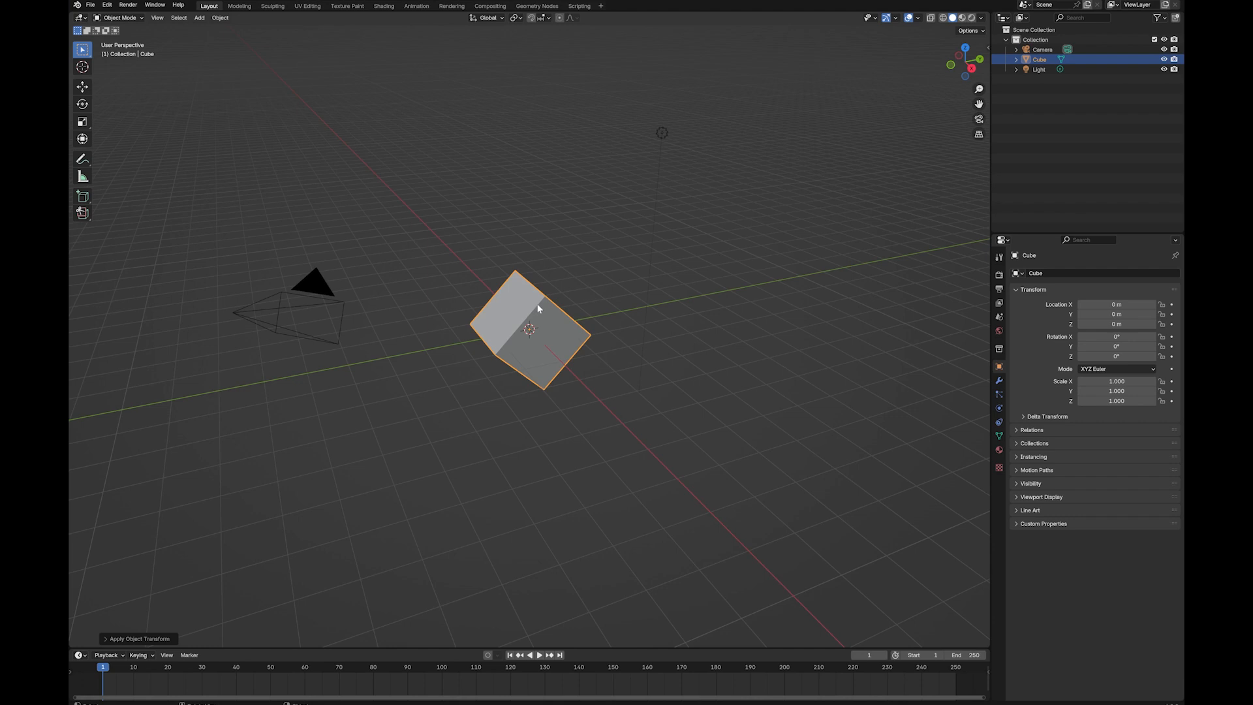
# In Edit Mode, extrude the two upper faces individually to form the heart's lobes
pyautogui.press('Tab')
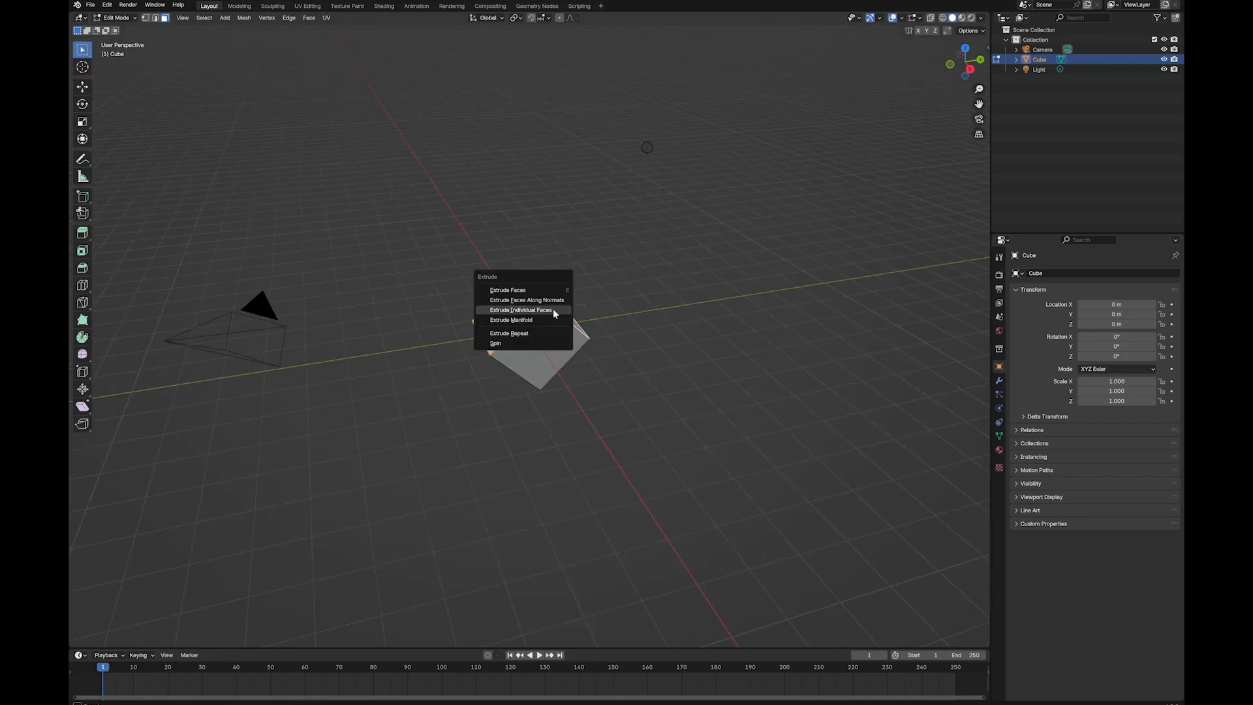
pyautogui.click(520, 310)
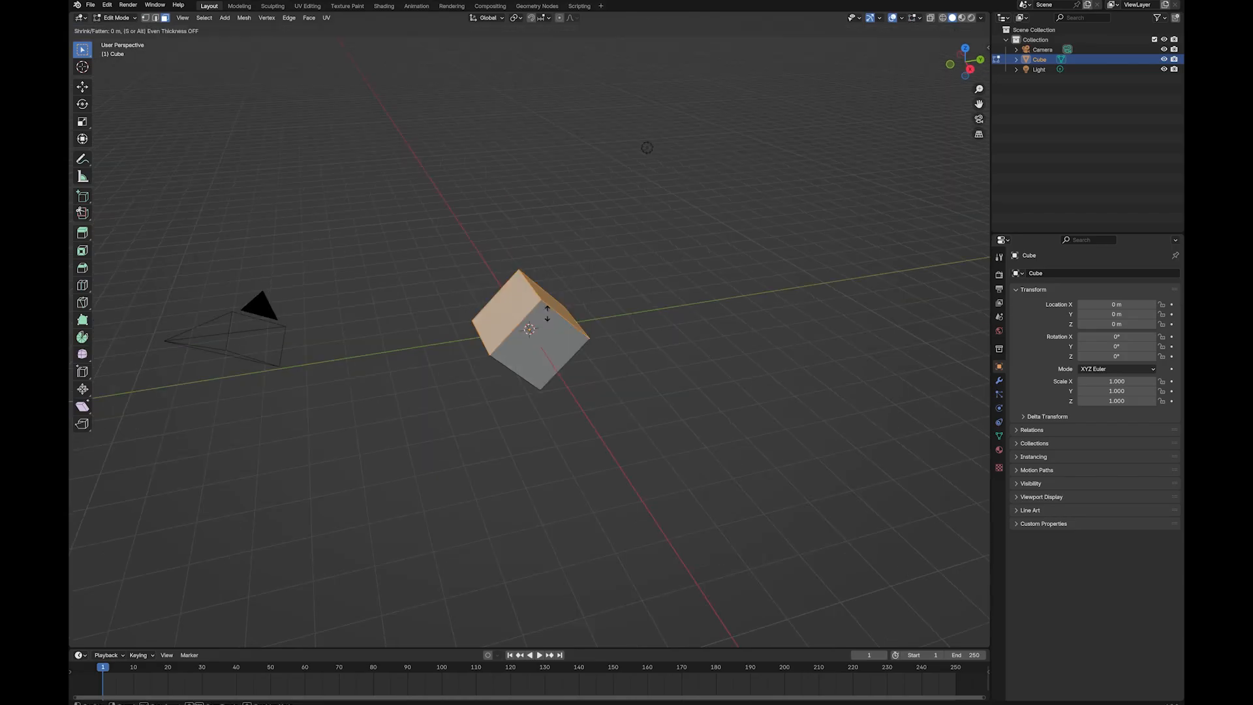
pyautogui.moveTo(579, 298)
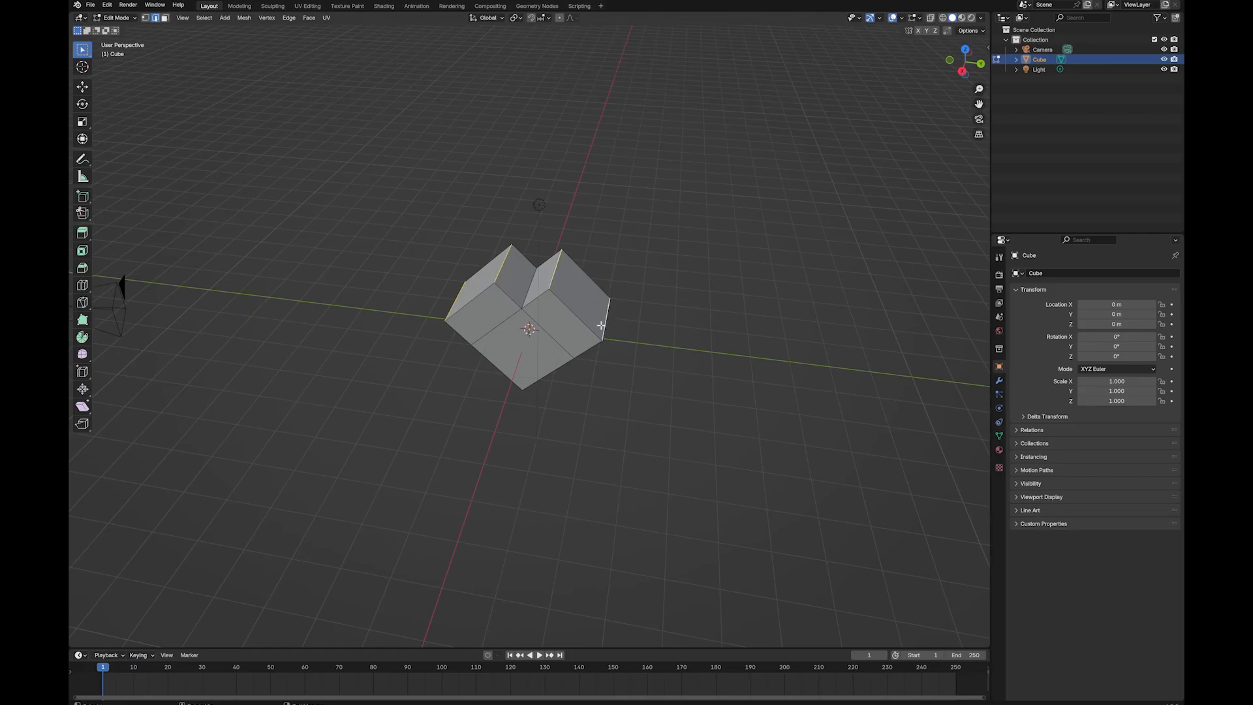
# Bevel the top edges of both lobes with several segments to round them
pyautogui.press('ctrl+b')
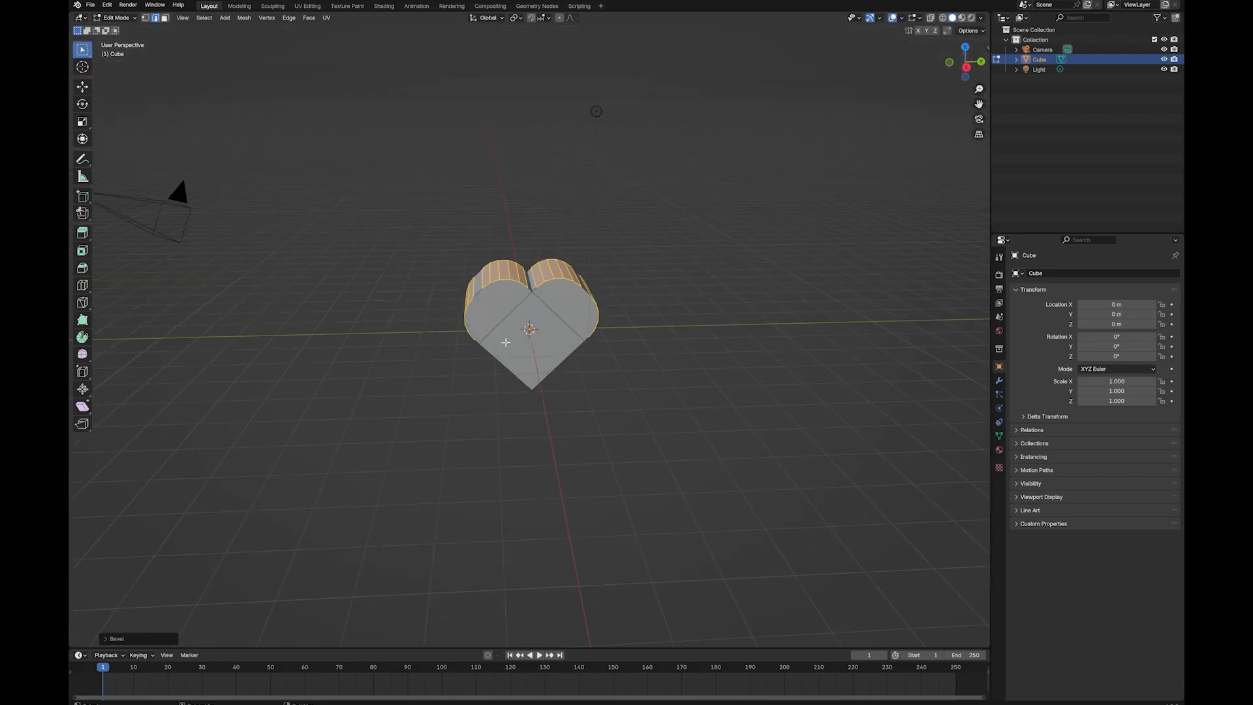
pyautogui.moveTo(477, 291)
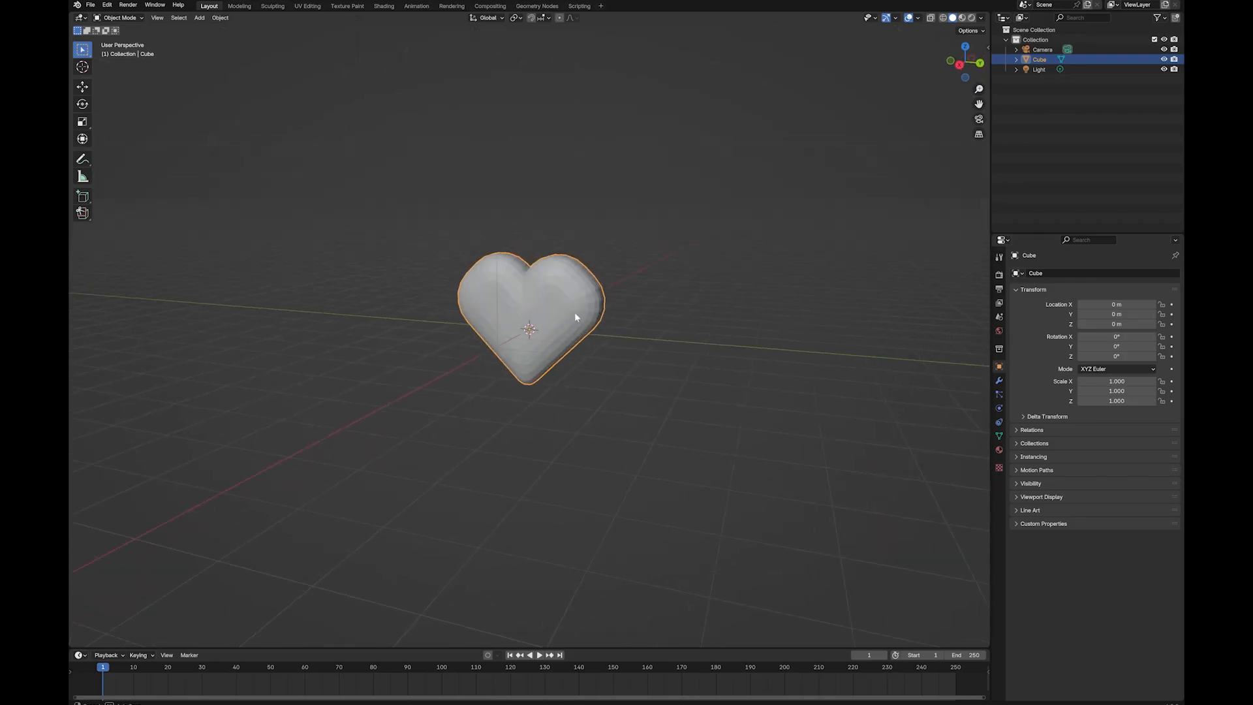
# Shade the heart smooth and show its material settings in Material Preview
pyautogui.rightClick(574, 317)
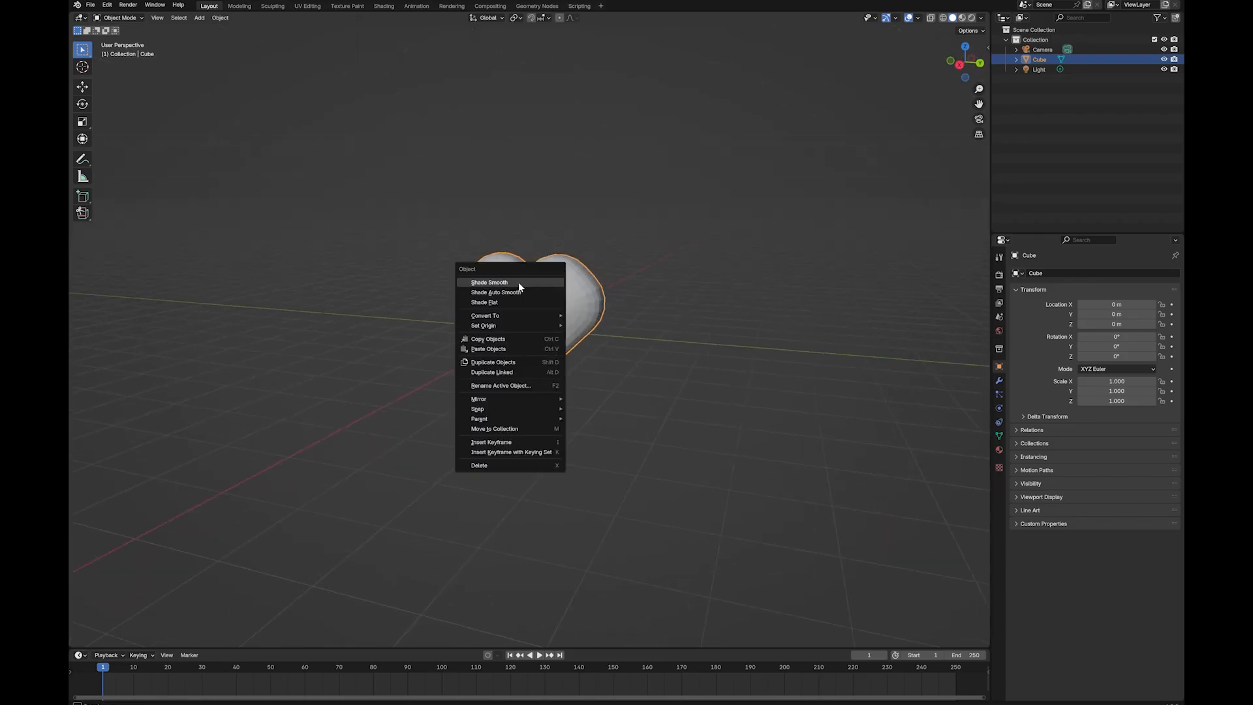
pyautogui.click(488, 282)
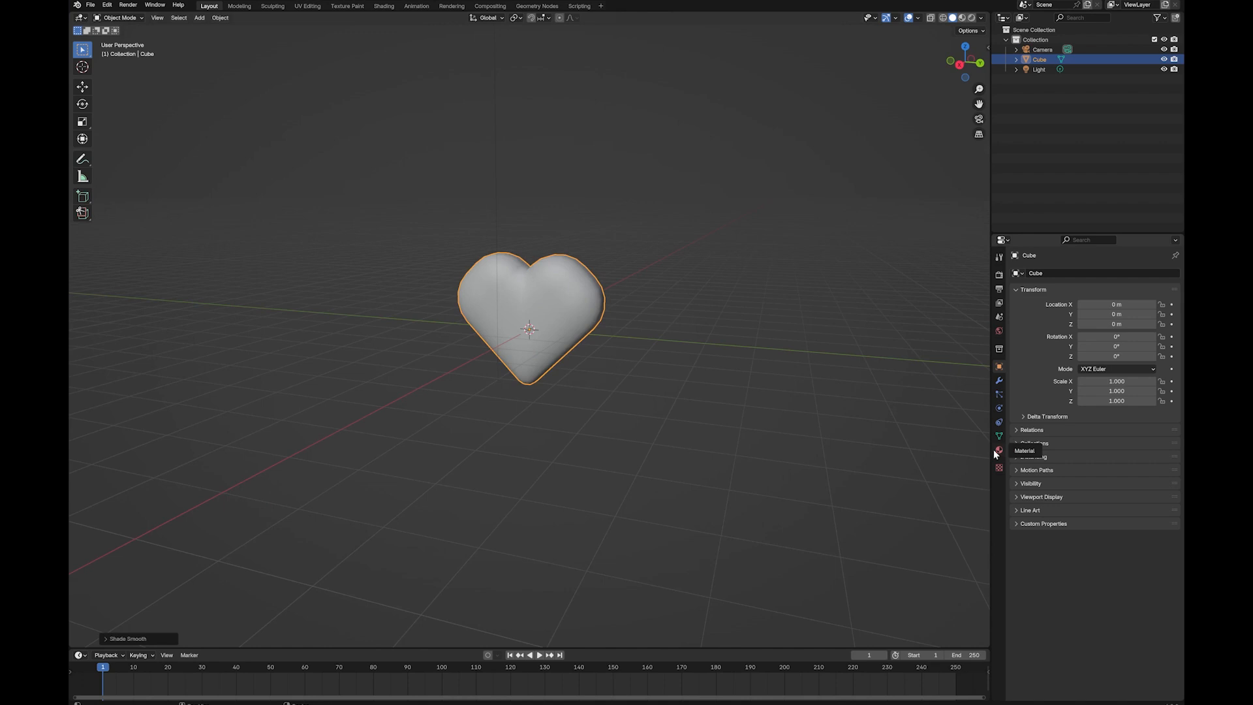
pyautogui.click(998, 433)
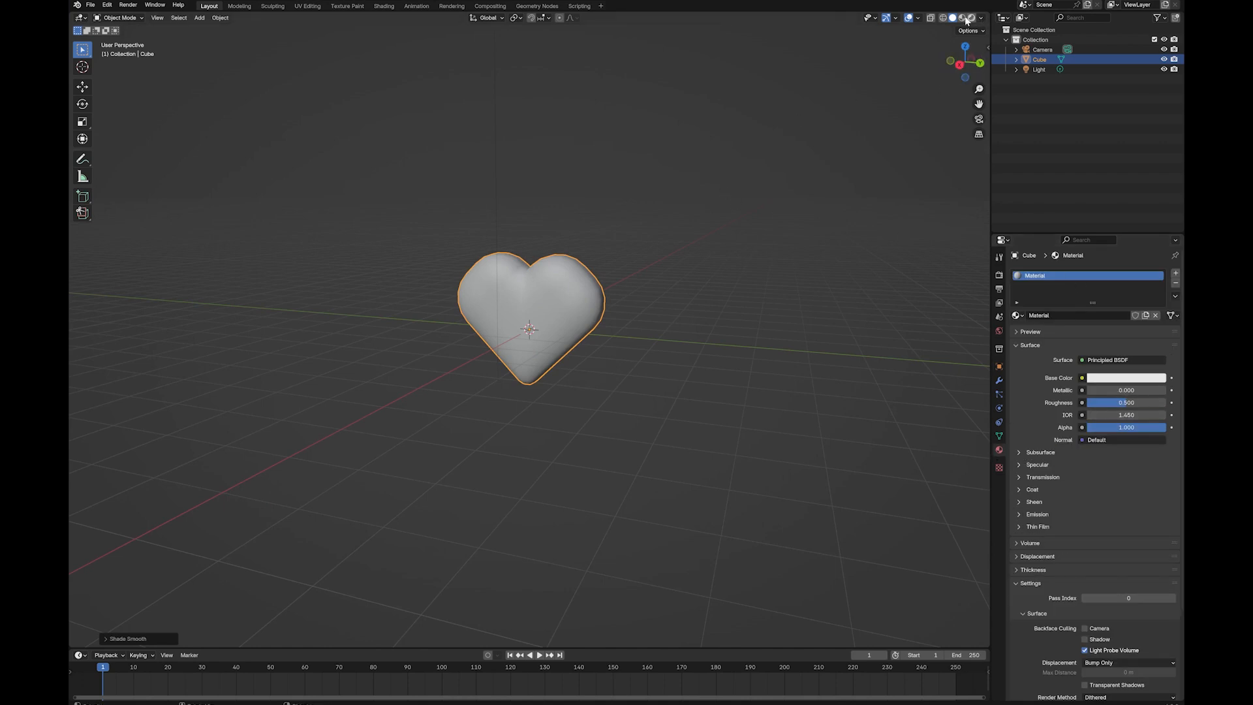
pyautogui.moveTo(961, 17)
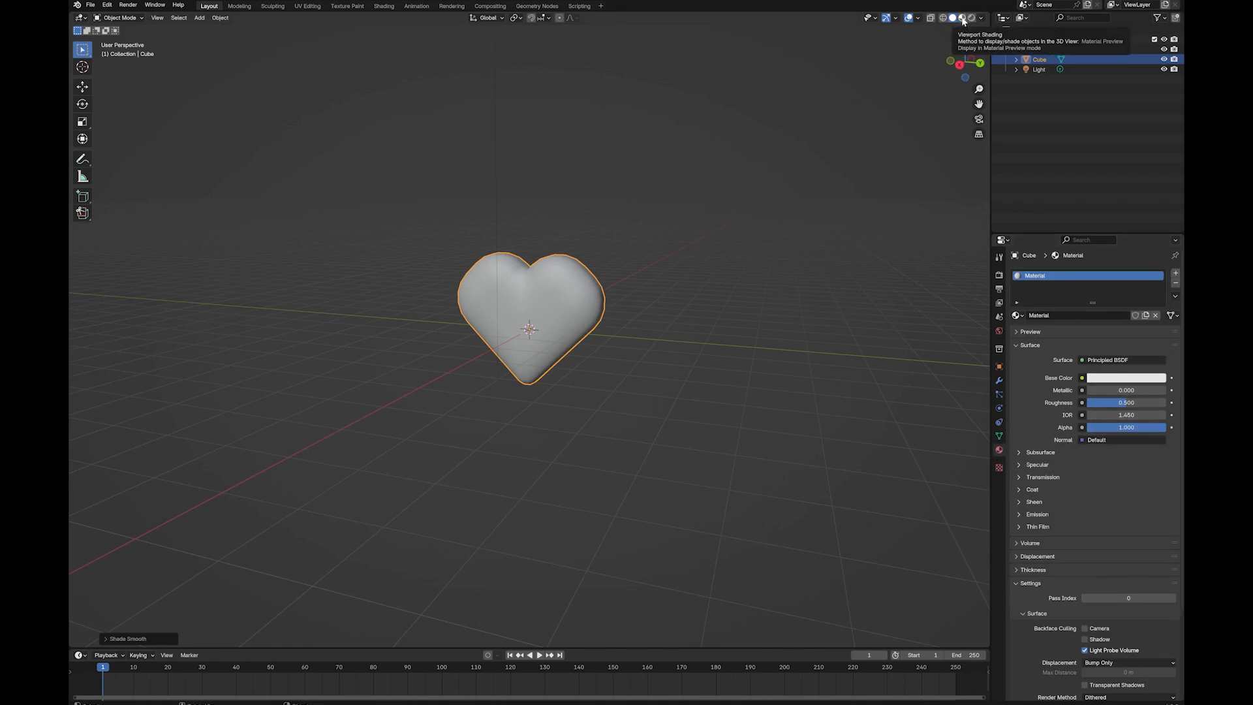
pyautogui.click(1125, 377)
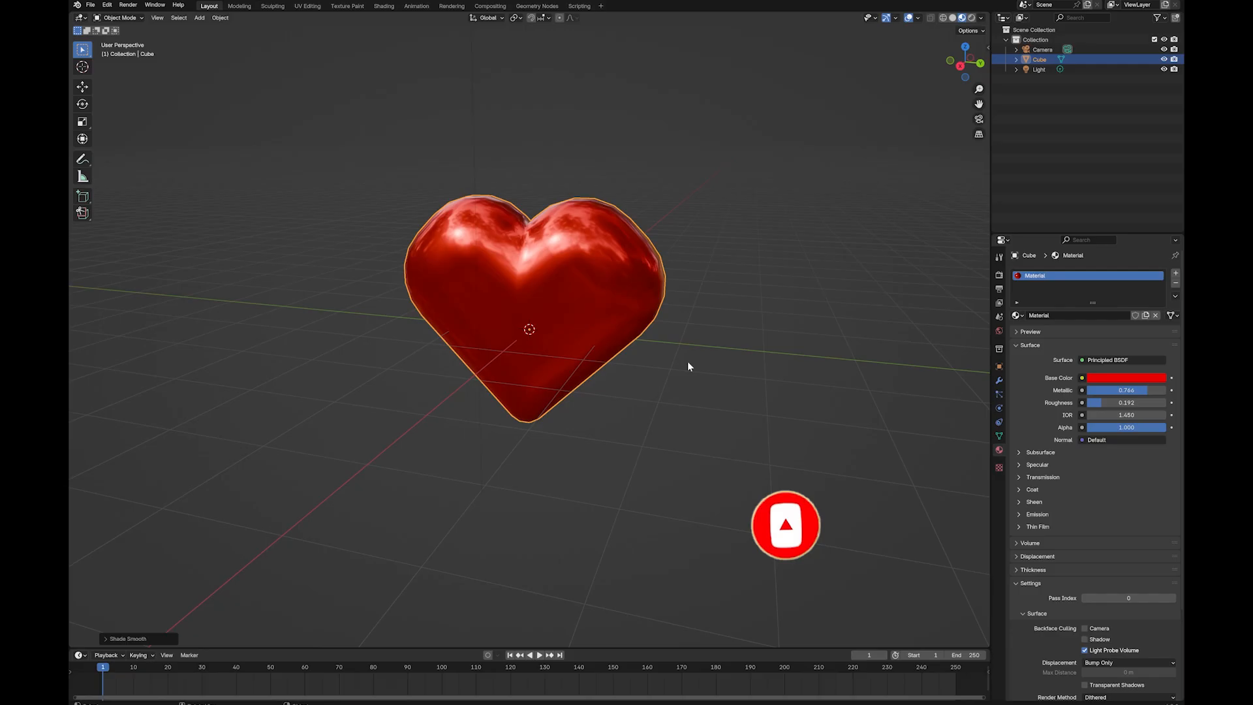
# Make the material red with Metallic about 0.74 and Roughness about 0.19
pyautogui.click(784, 525)
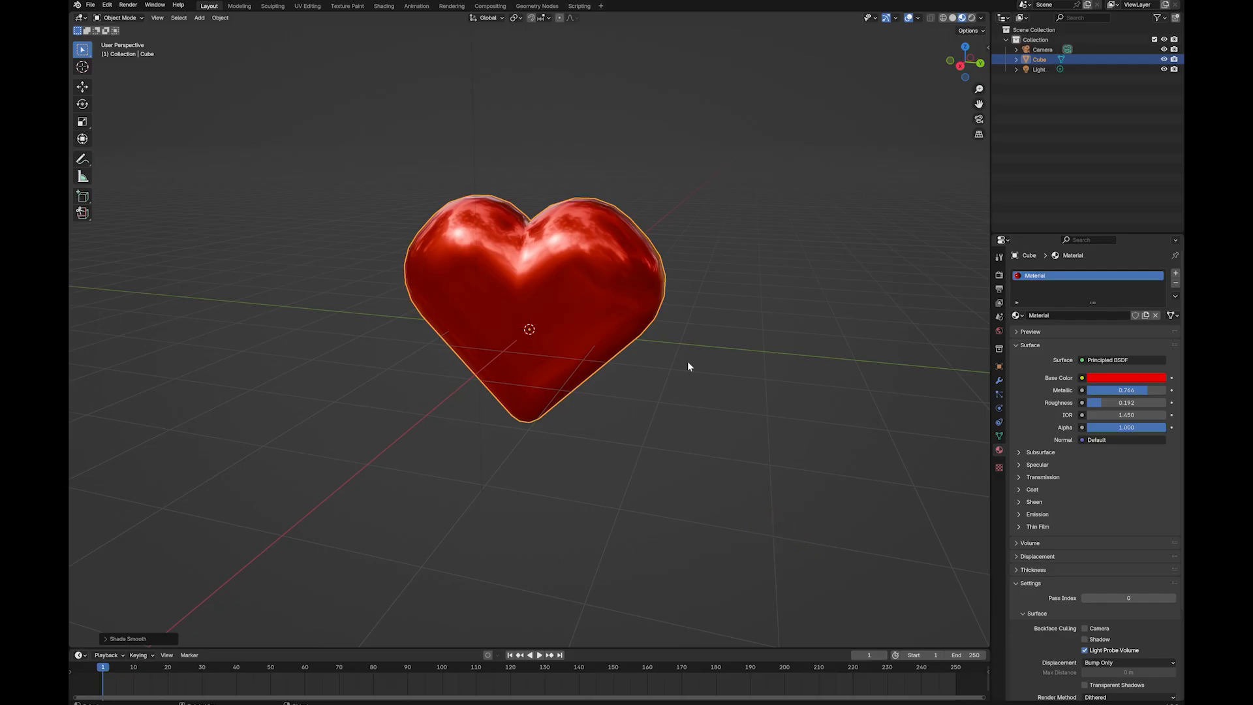
pyautogui.moveTo(689, 367)
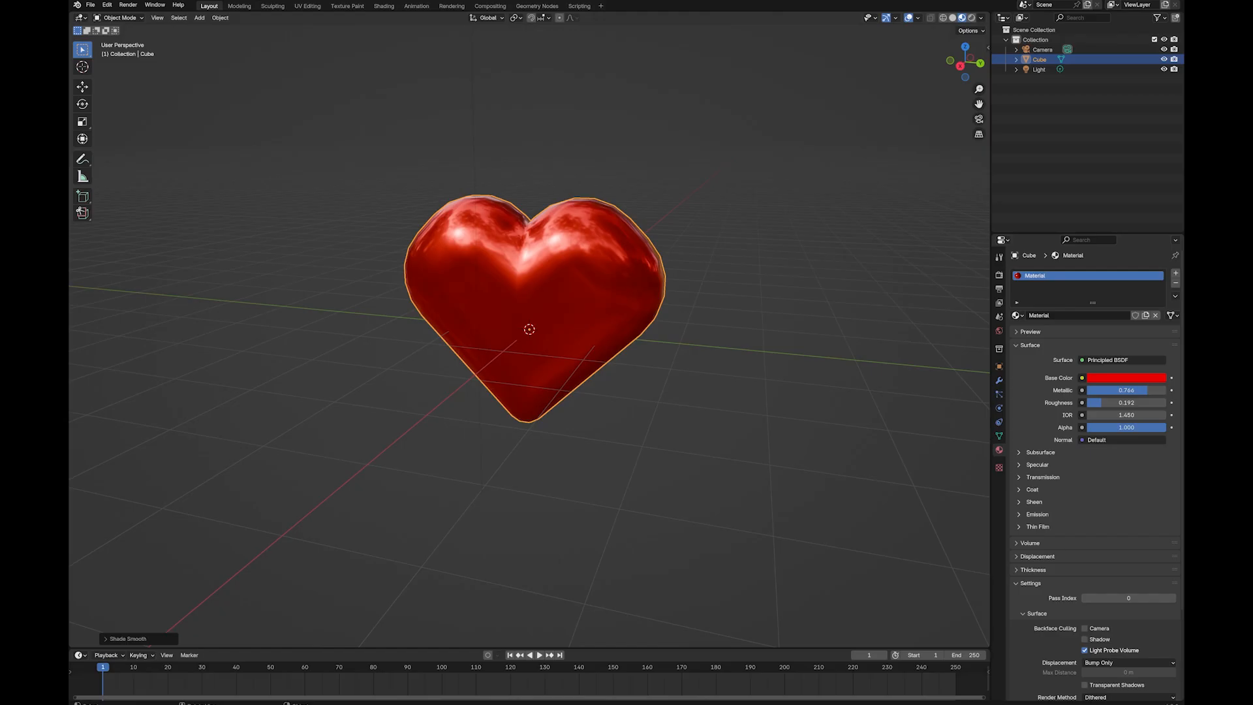